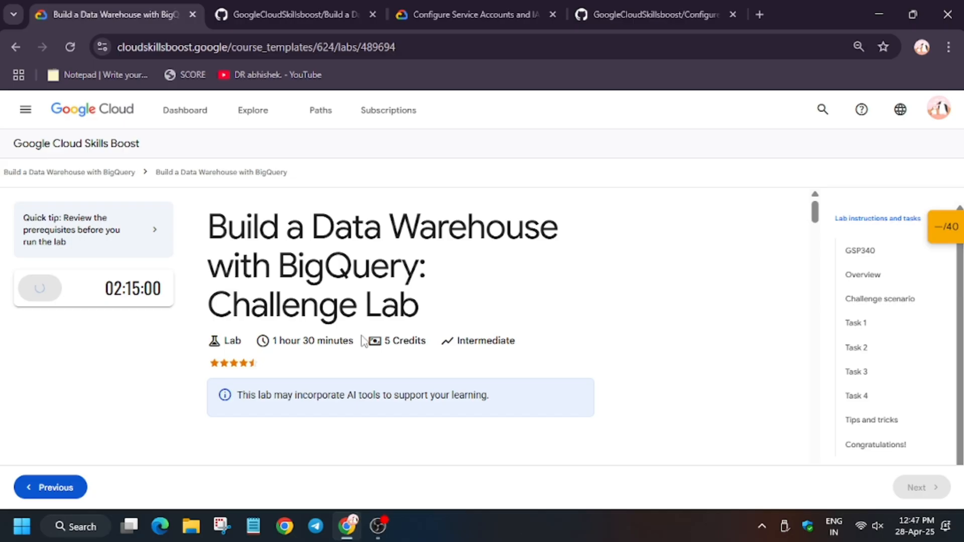
Start the challenge lab and open its Google Cloud console link in an incognito window
left_click(40, 288)
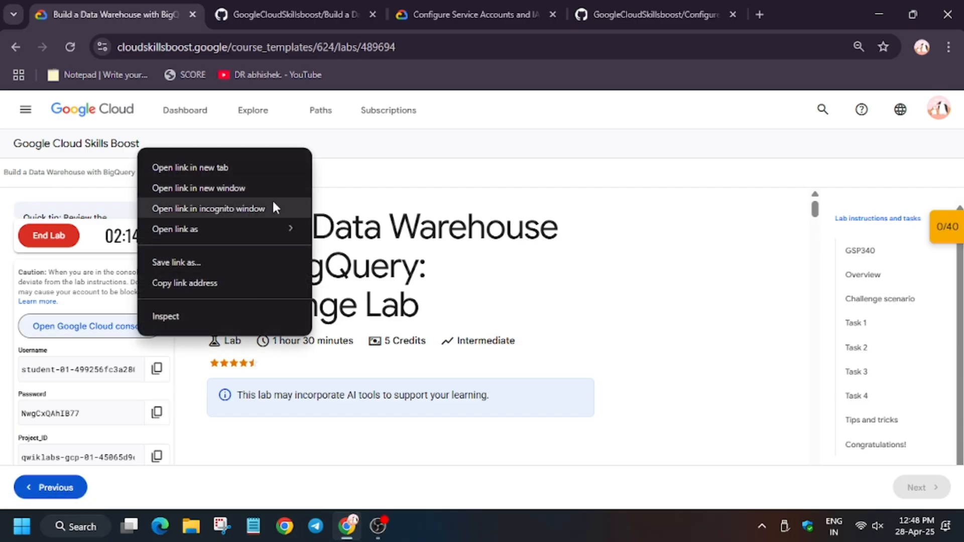
left_click(207, 208)
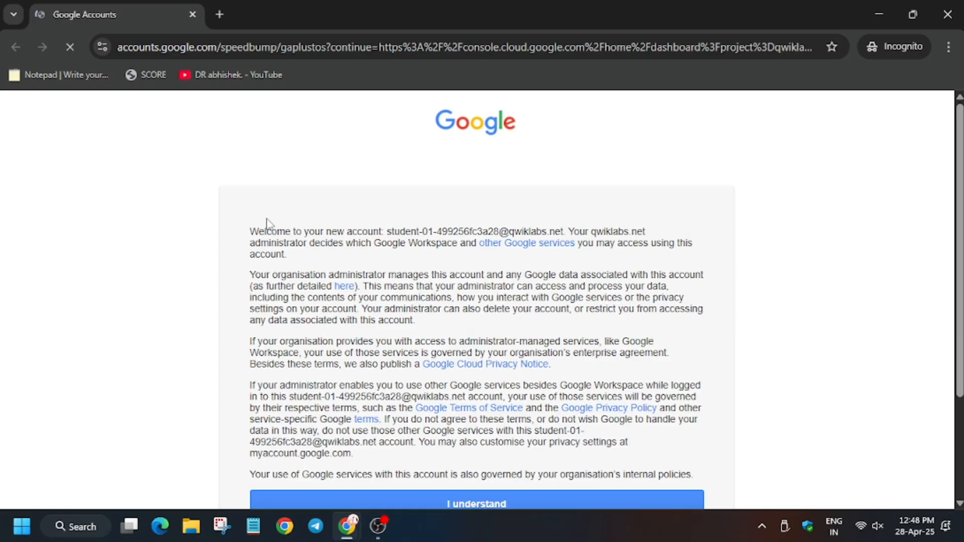
Accept the lab account terms and the Cloud terms of service to reach the project dashboard
scroll("down", 3)
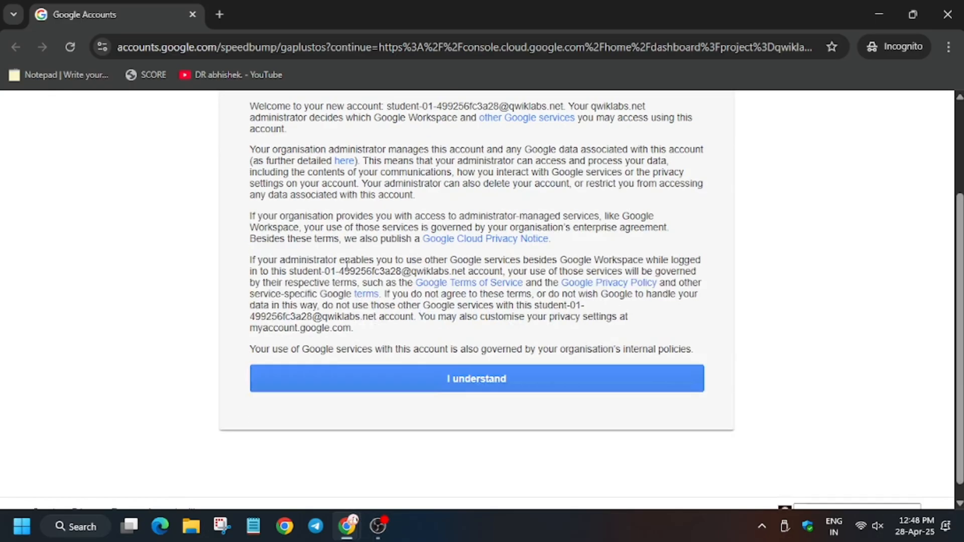
left_click(476, 378)
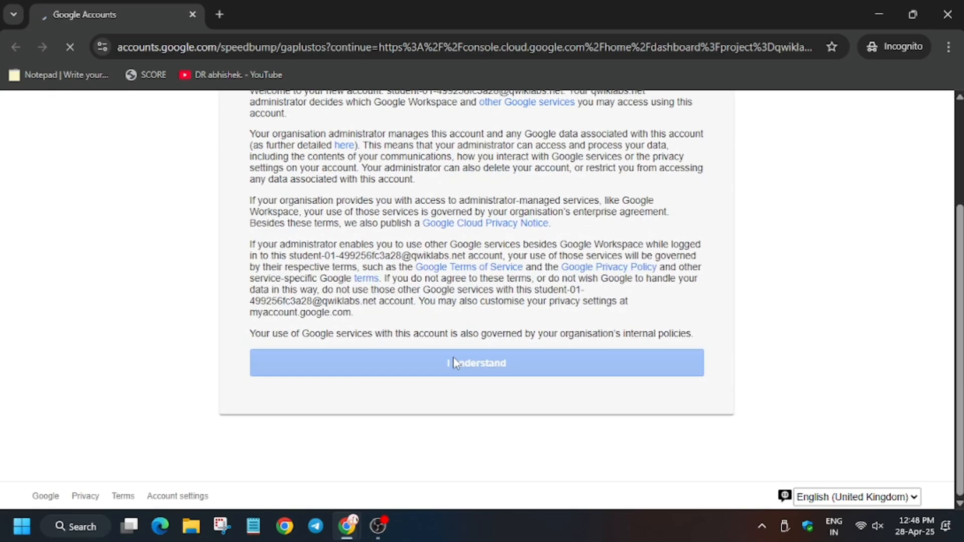
left_click(476, 362)
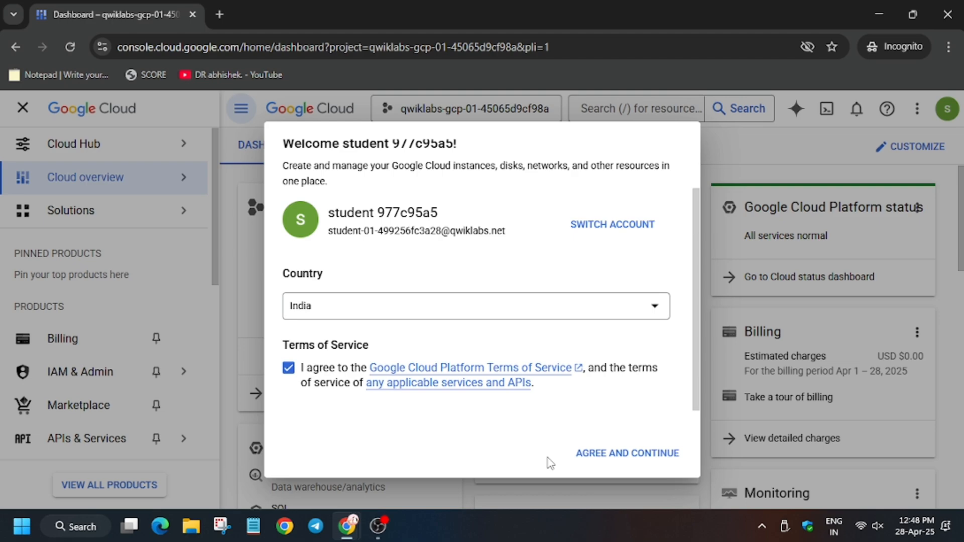
left_click(626, 452)
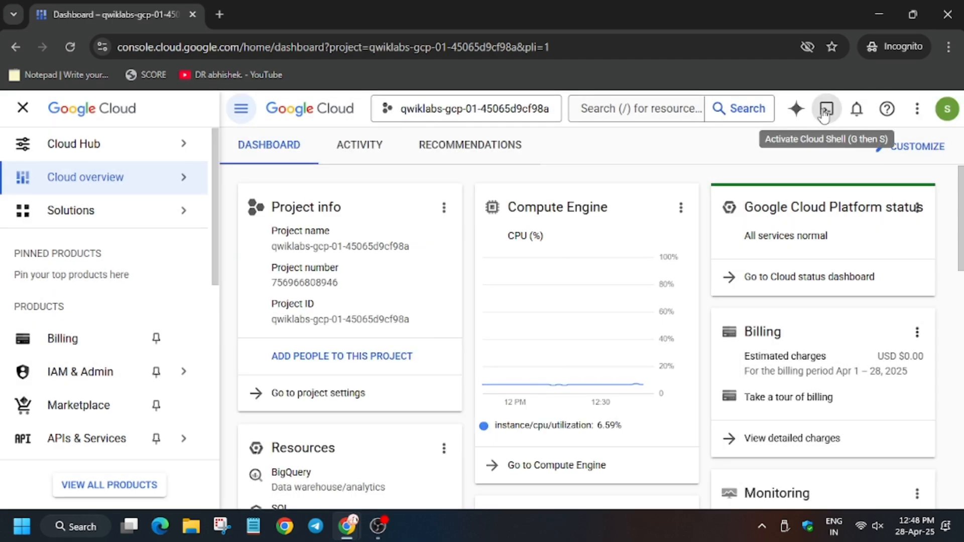
Activate Cloud Shell and authorize it to use the lab account's credentials
left_click(823, 108)
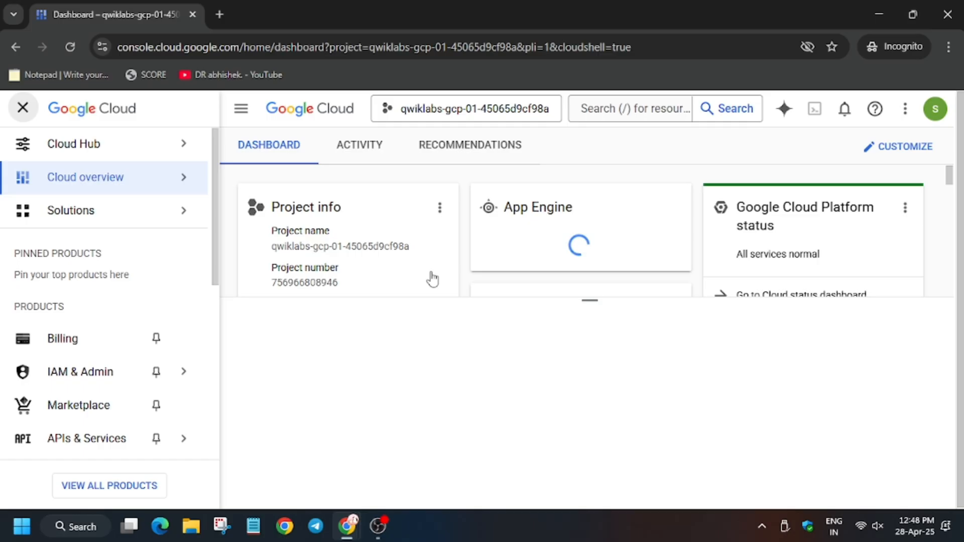
left_click(23, 108)
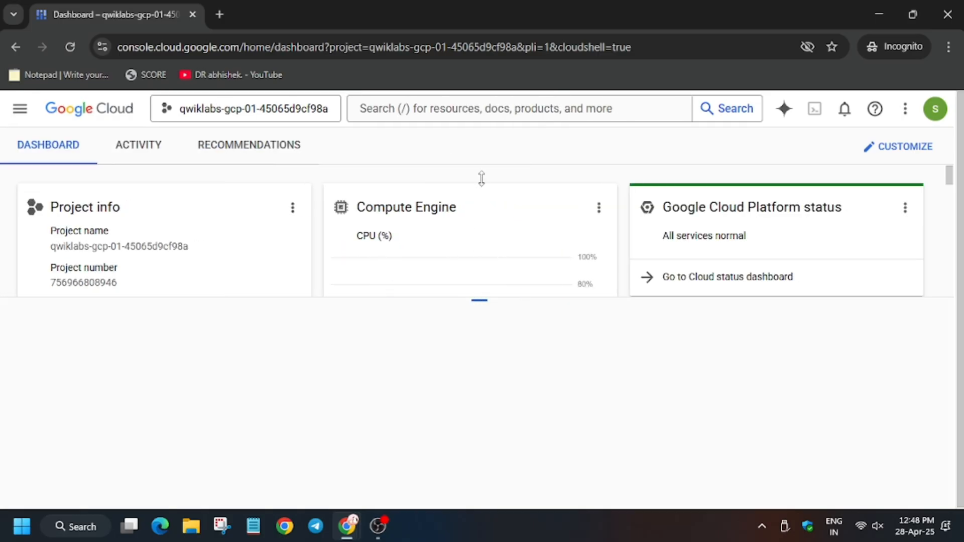
left_click(814, 109)
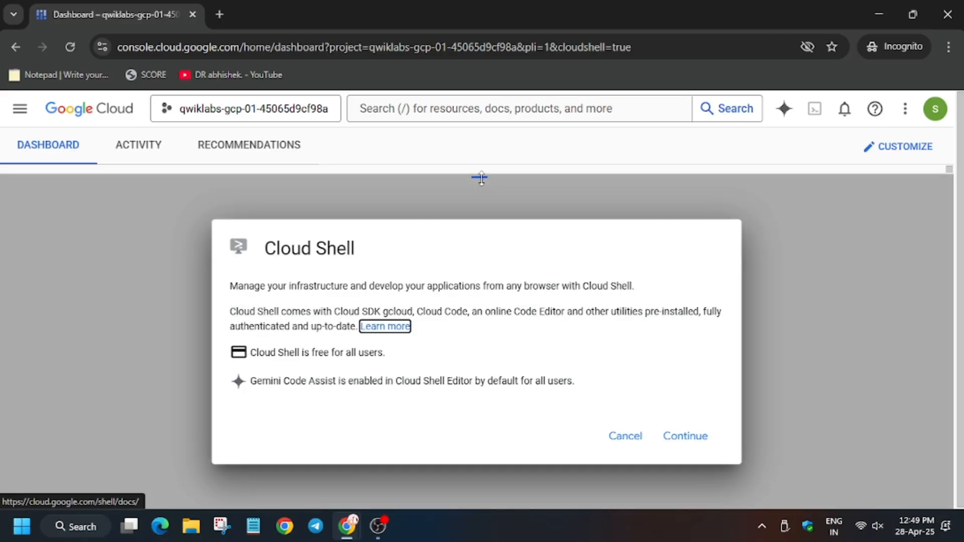
left_click(684, 436)
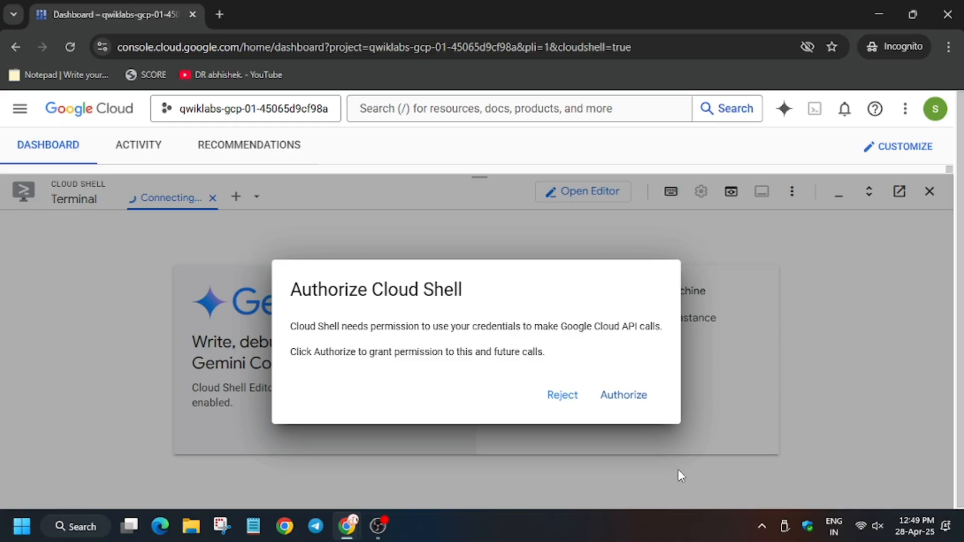
left_click(622, 395)
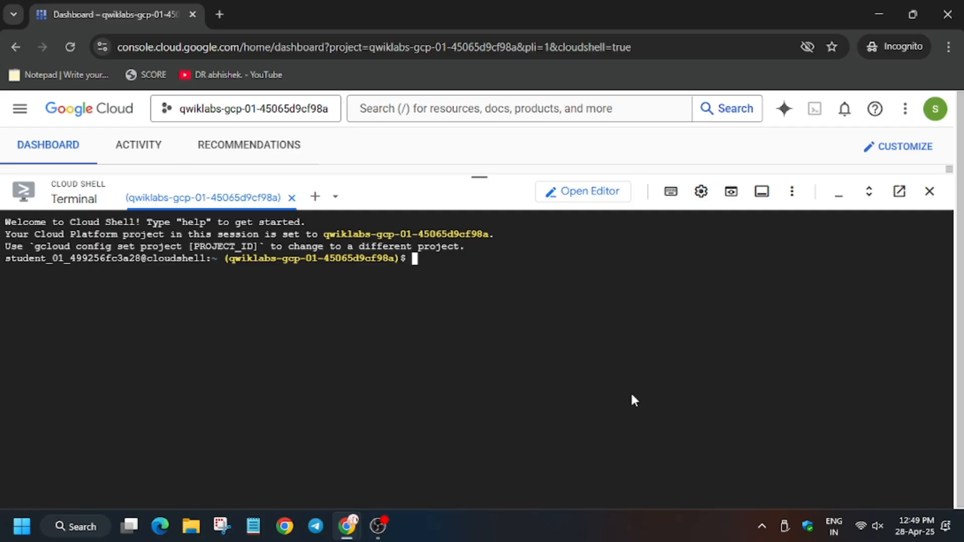
Copy the lab script commands from the GitHub tab and return to the Cloud Shell terminal
left_click(114, 14)
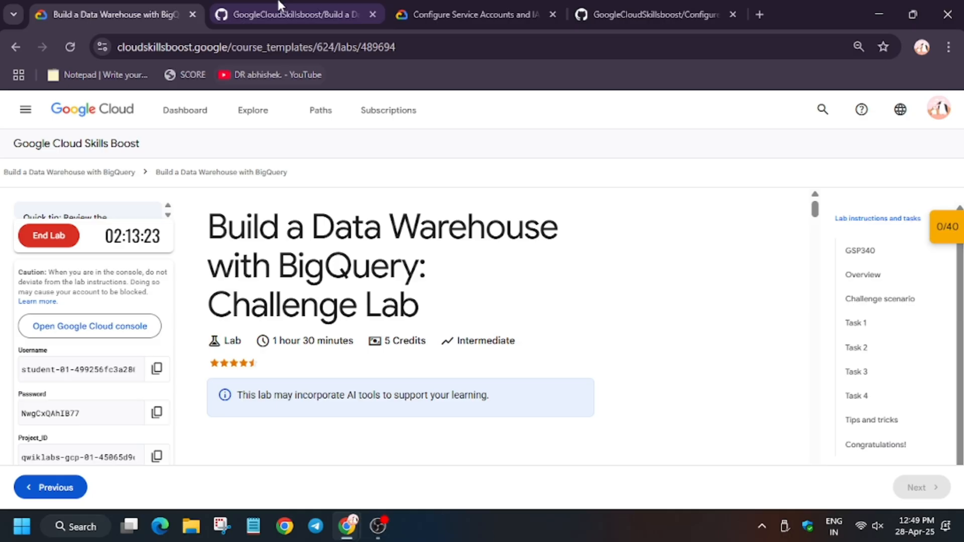
left_click(295, 14)
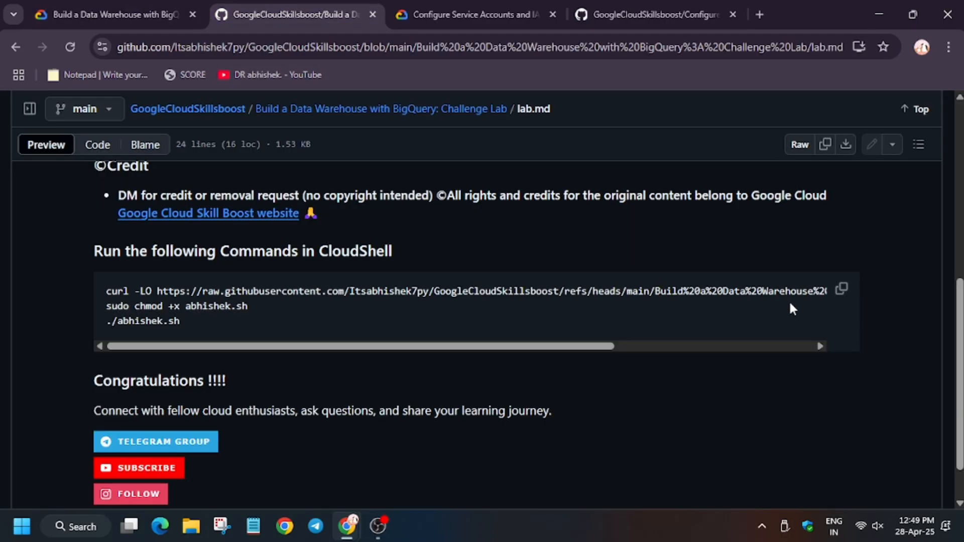
left_click(110, 14)
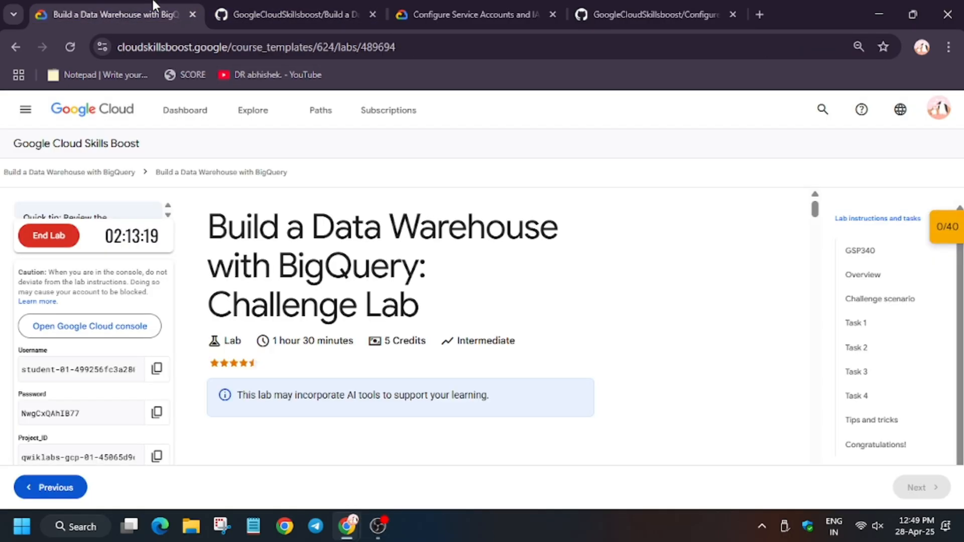
left_click(90, 326)
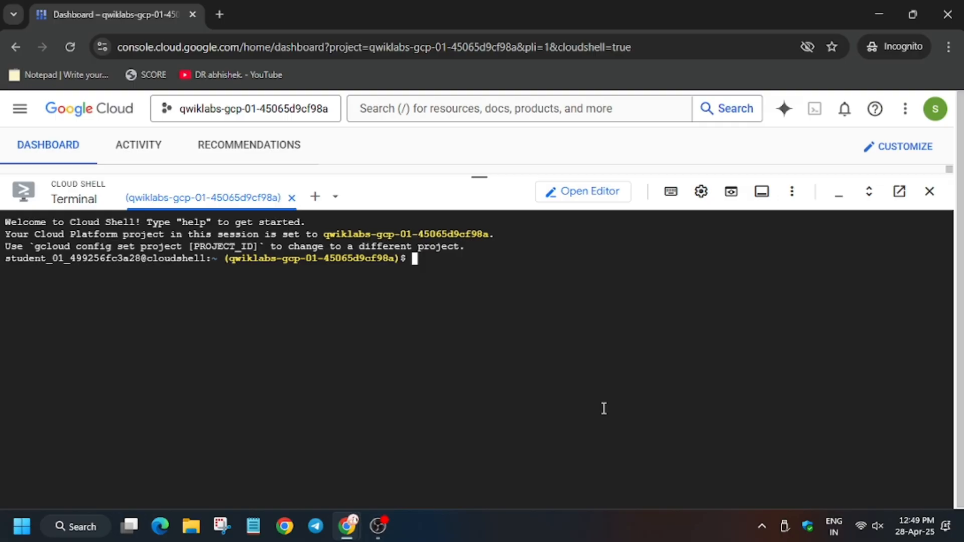
Run the pasted curl, chmod and ./abhishek.sh commands to start the lab script
key("Return")
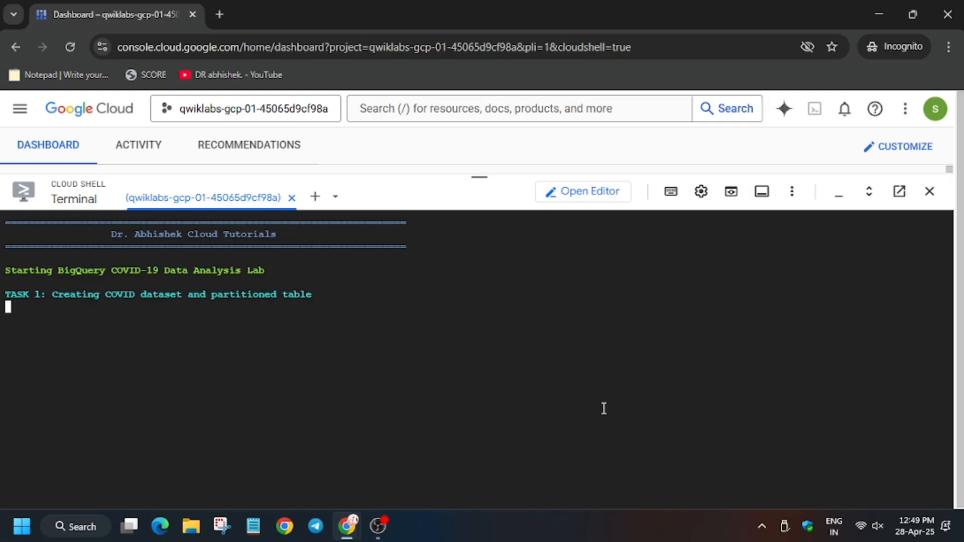
mouse_move(324, 429)
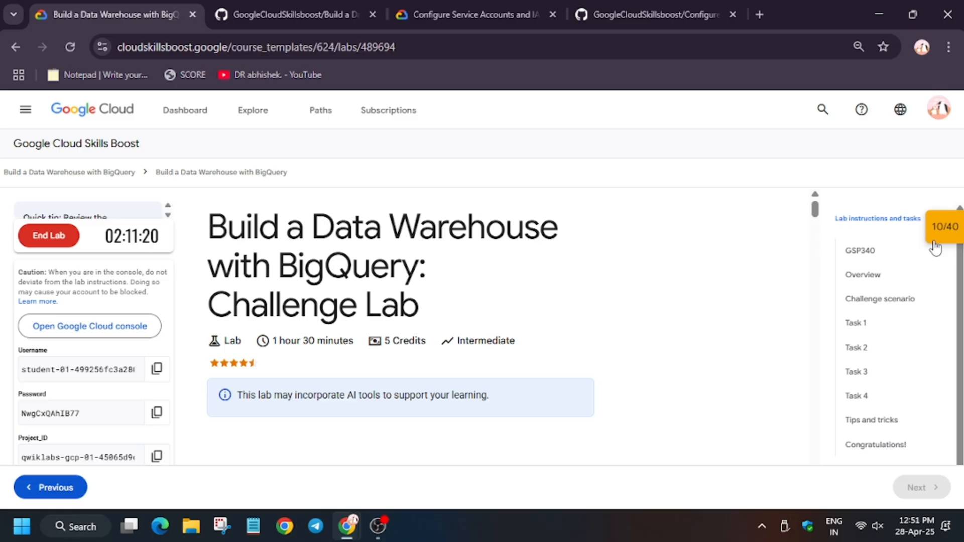
Check progress on task 4 in the score breakdown and reload the lab page to refresh scores
left_click(945, 226)
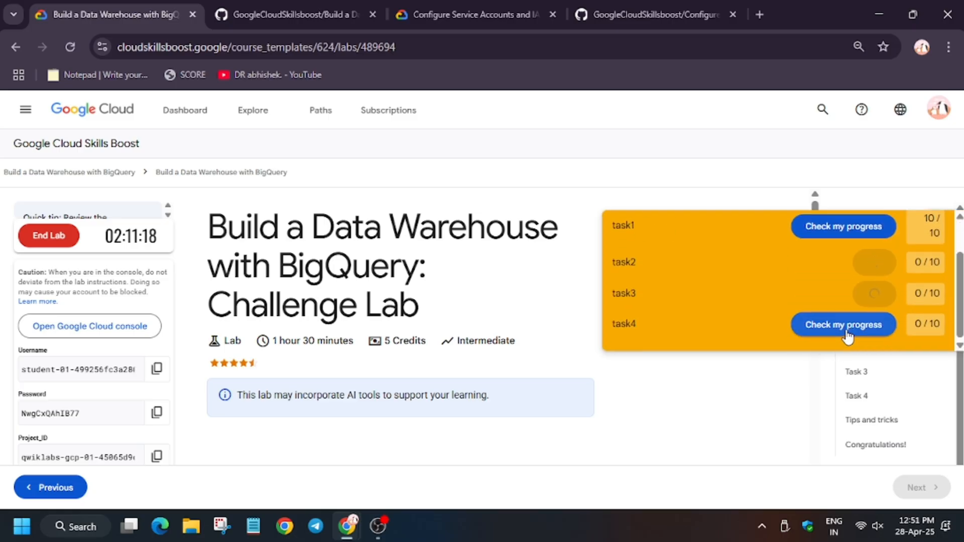
left_click(842, 324)
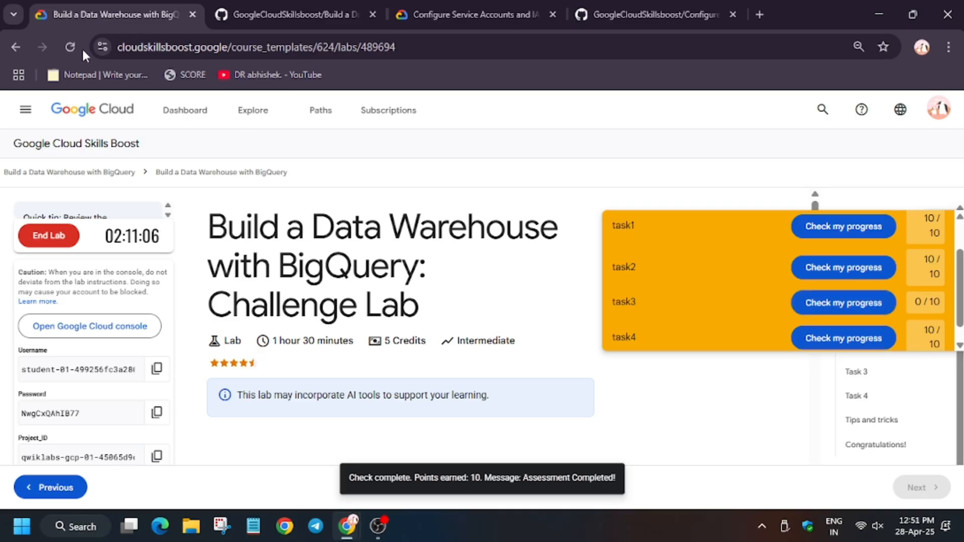
left_click(70, 47)
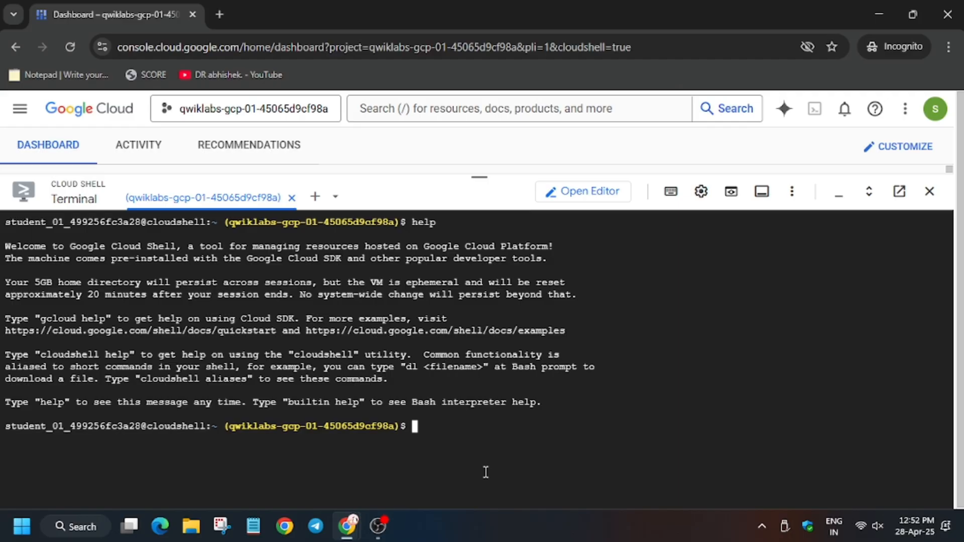
Run 'gcloud auth login' in Cloud Shell so the Google Cloud SDK sign-in page appears
left_click(114, 14)
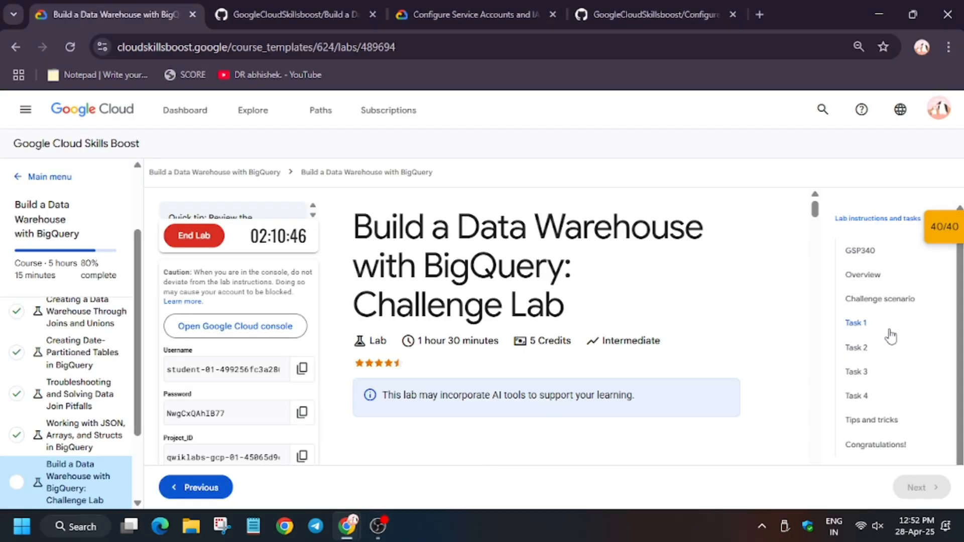
left_click(855, 323)
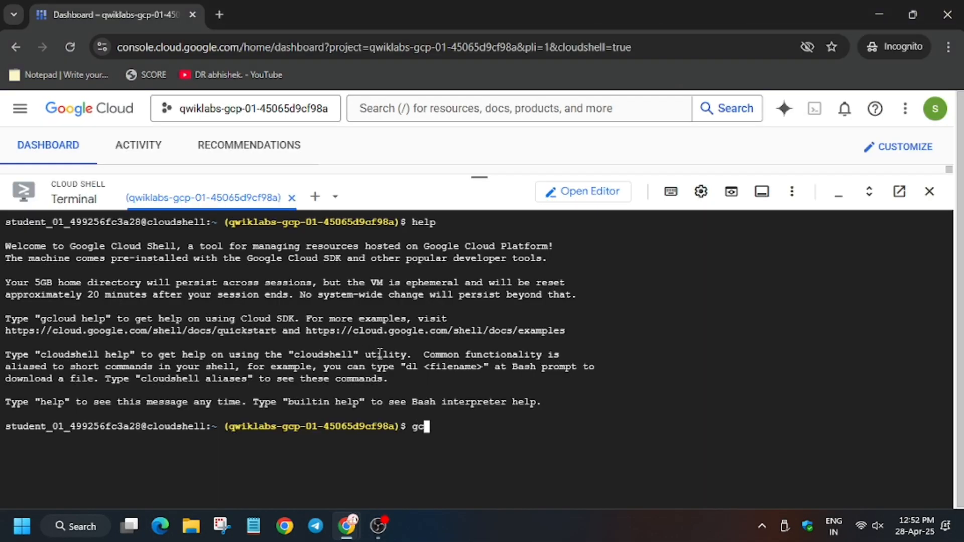
type("loud auth")
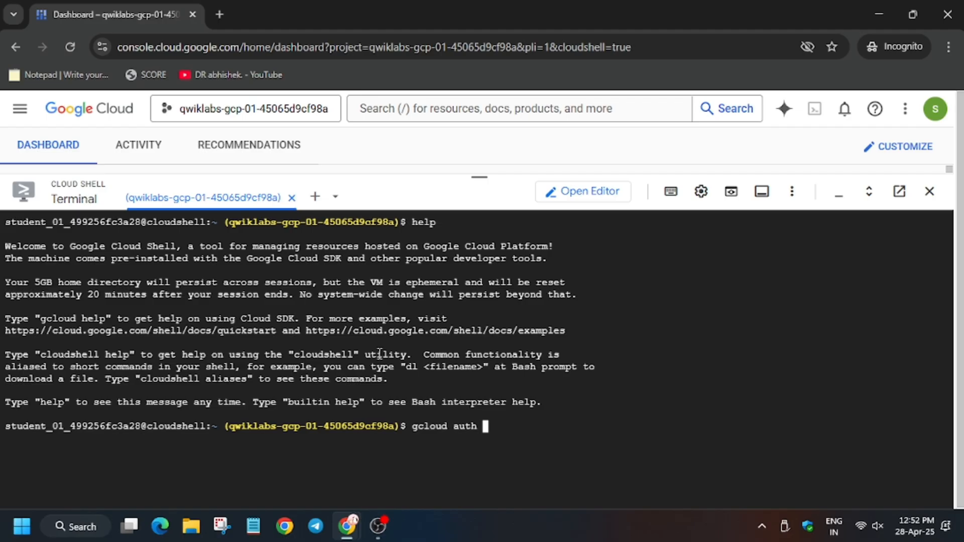
type("login")
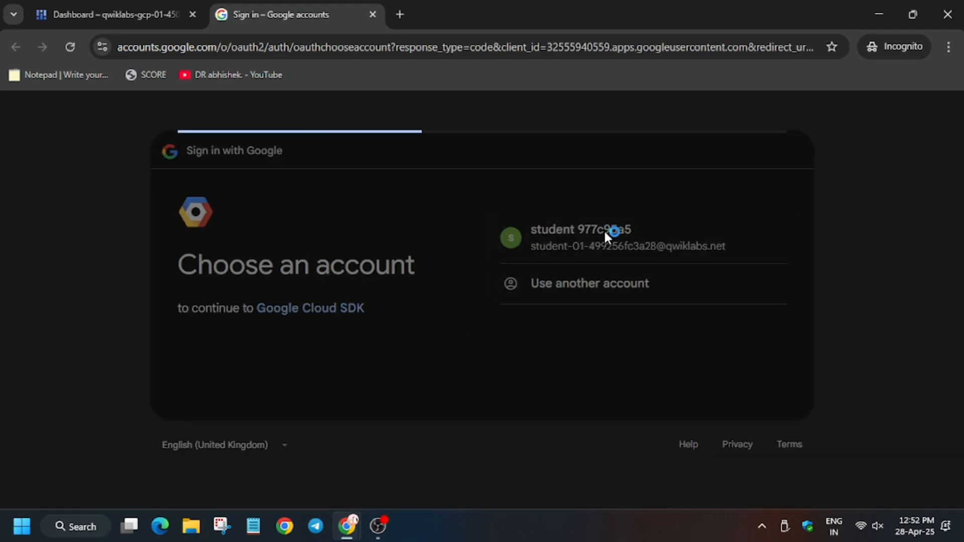
Authorize Google Cloud SDK for the student account and copy the gcloud verification code
left_click(606, 238)
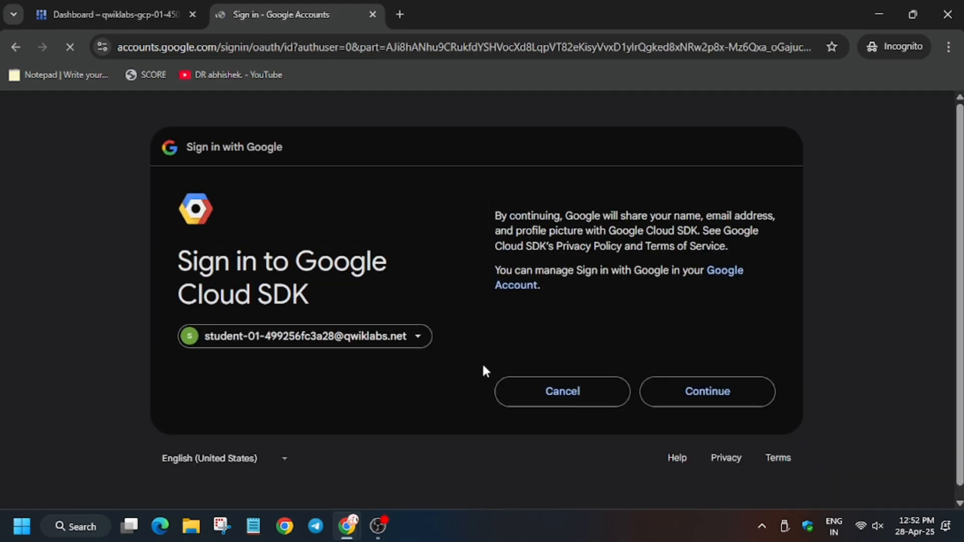
left_click(707, 391)
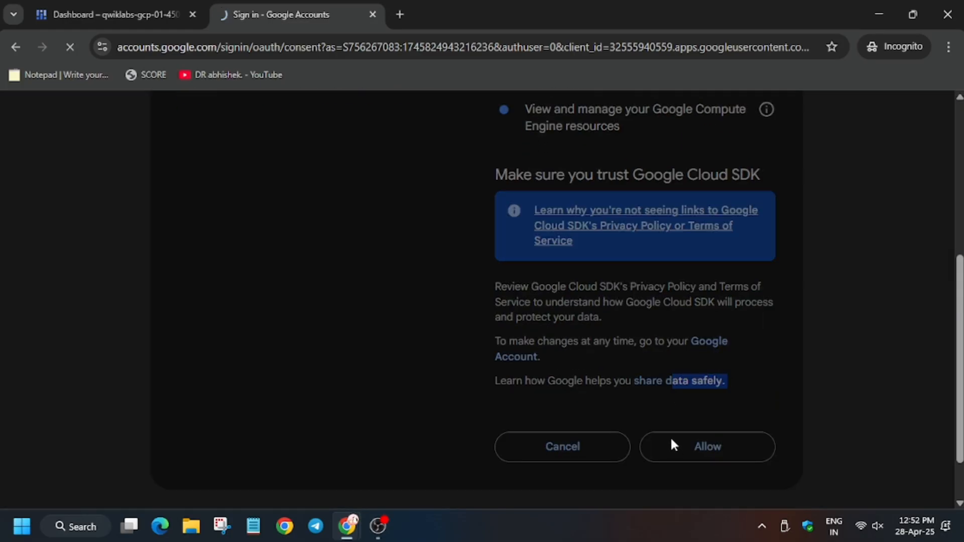
left_click(706, 446)
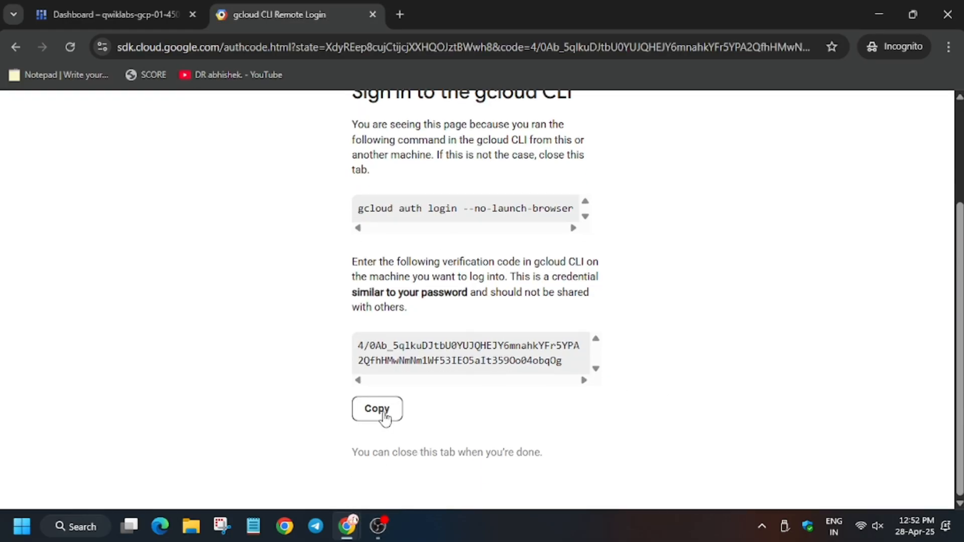
left_click(110, 14)
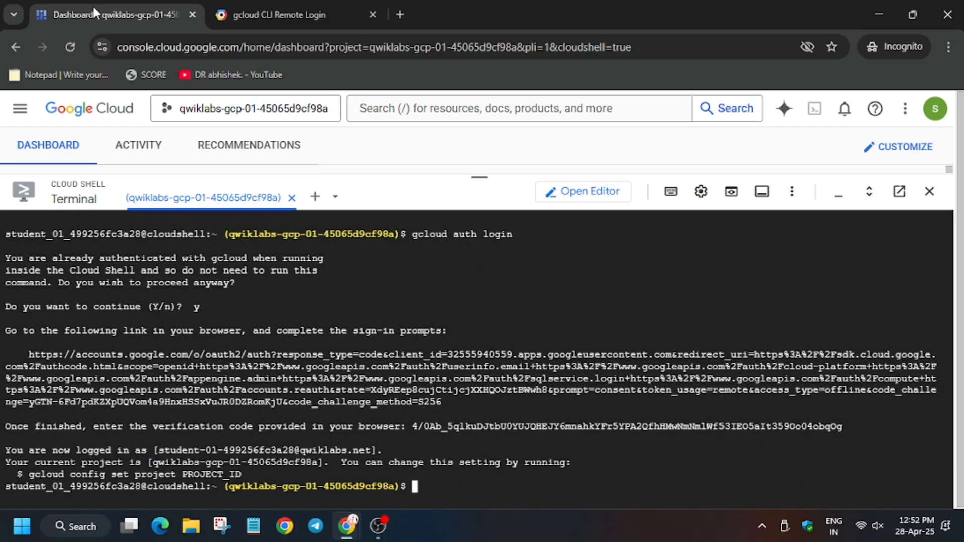
mouse_move(24, 469)
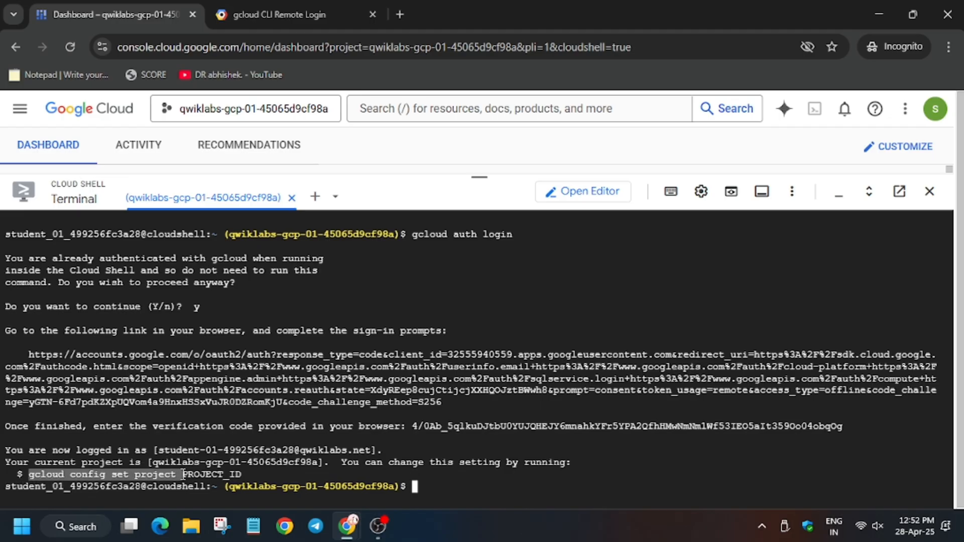
Run 'gcloud config set project' for the lab project and return to the lab tab
type("gcloud config set project qwiklabs-gcp-01-45065d9cf98a")
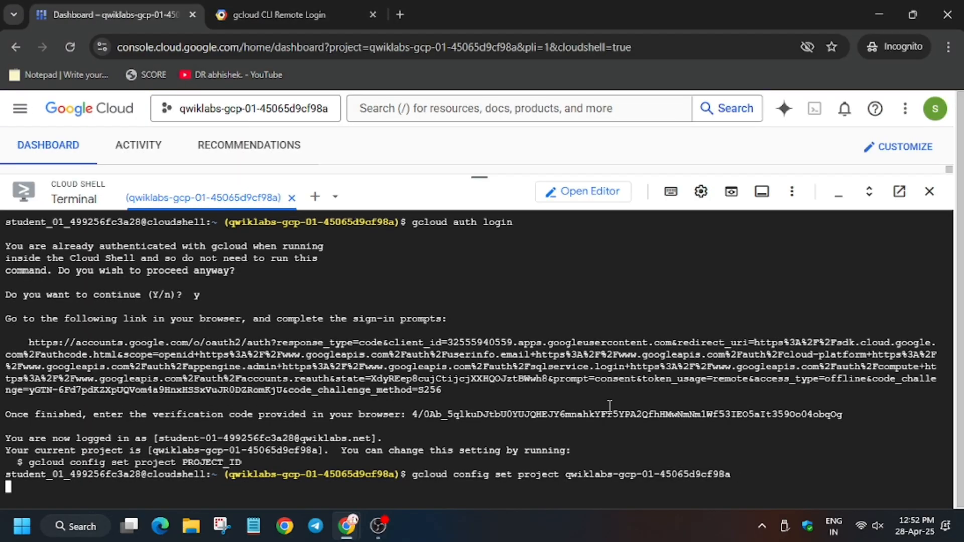
key("Return")
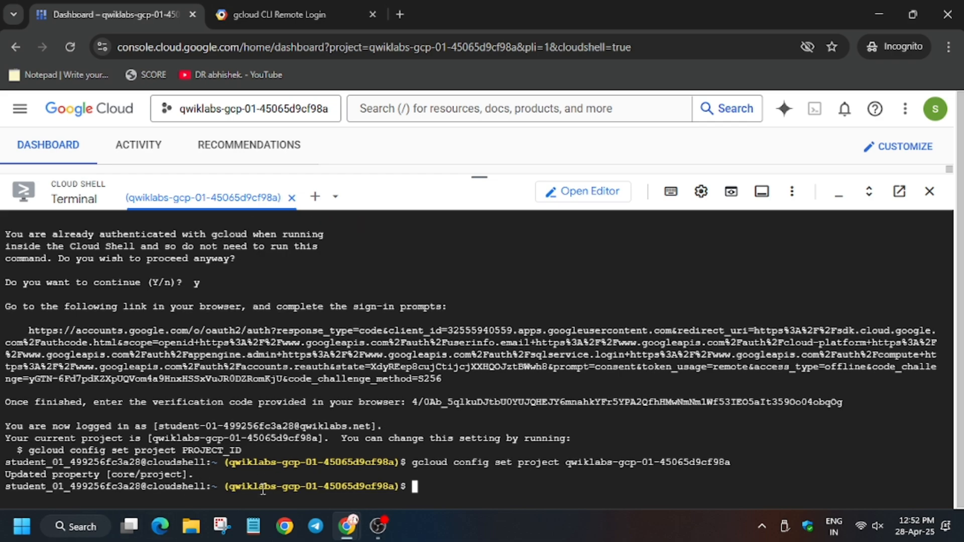
left_click(114, 14)
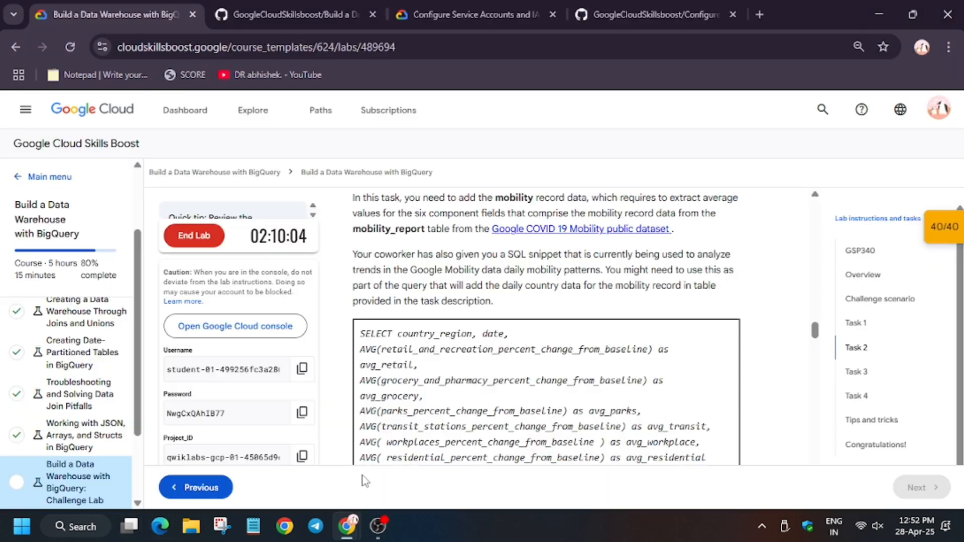